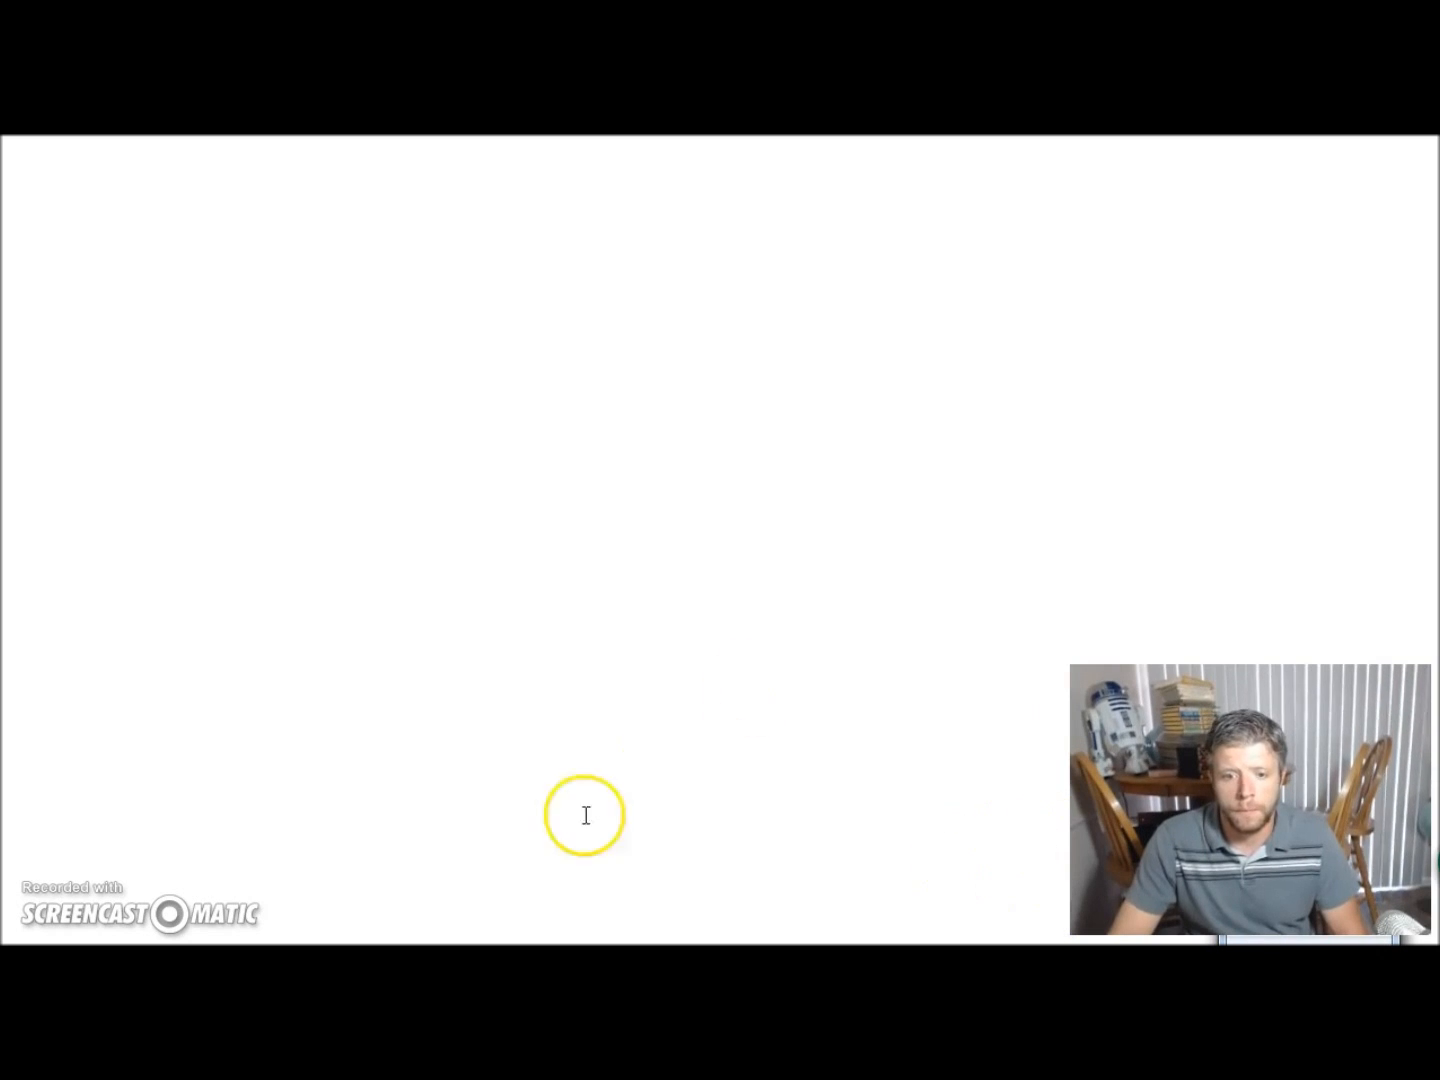
pyautogui.moveTo(824, 796)
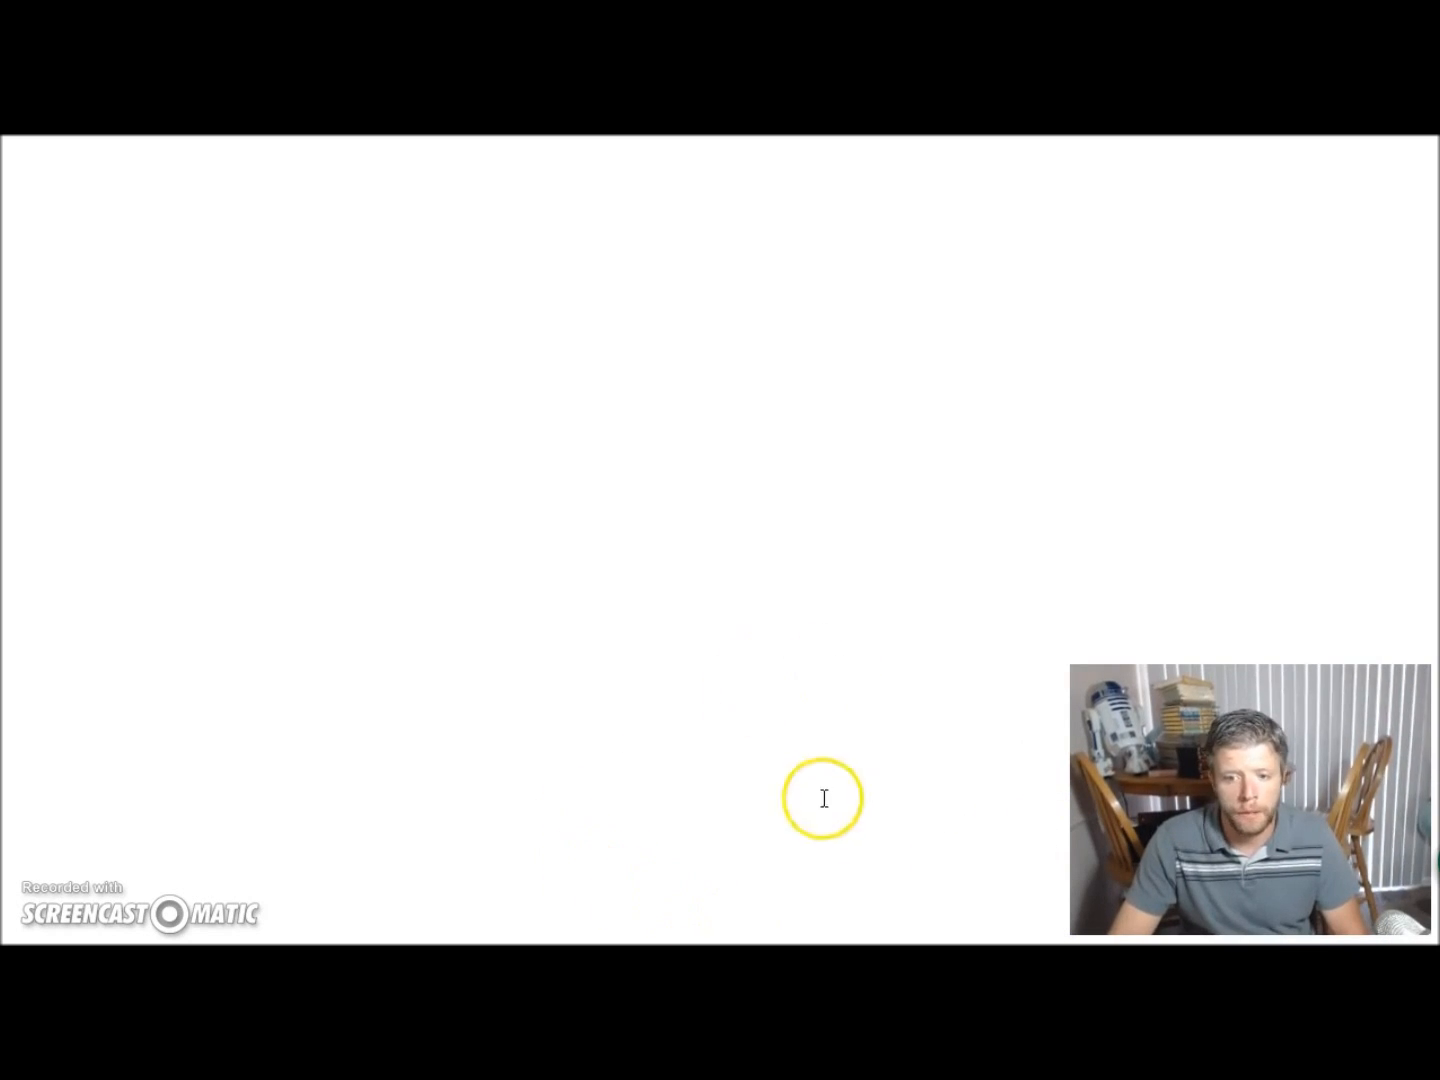
pyautogui.moveTo(480, 518)
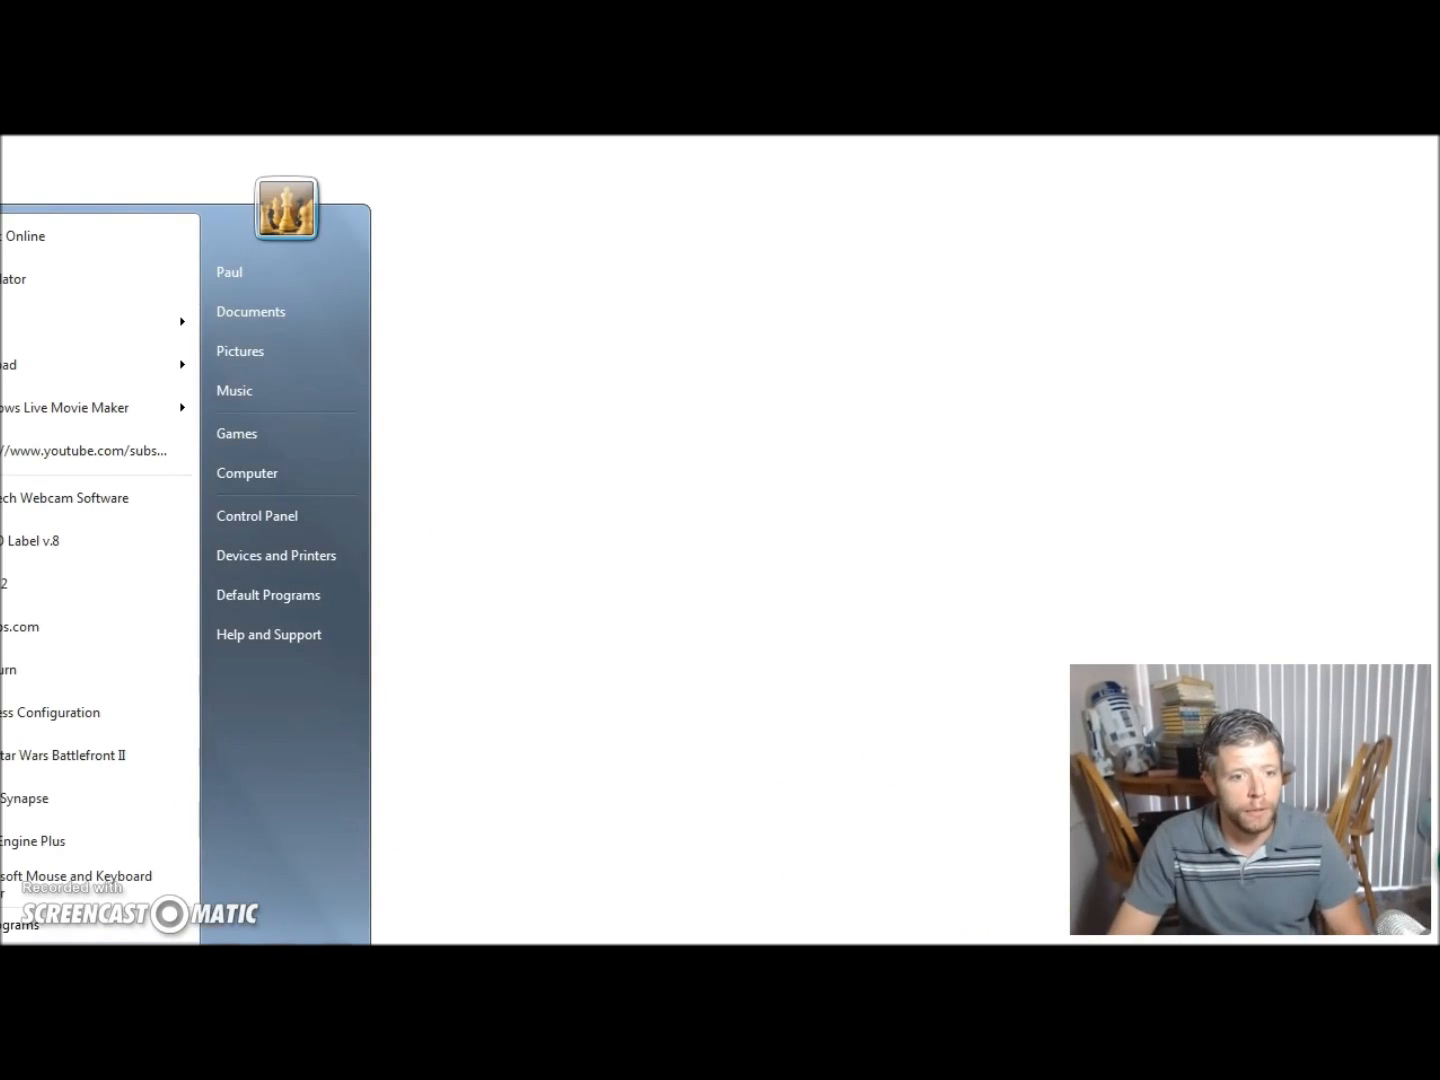
pyautogui.moveTo(256, 516)
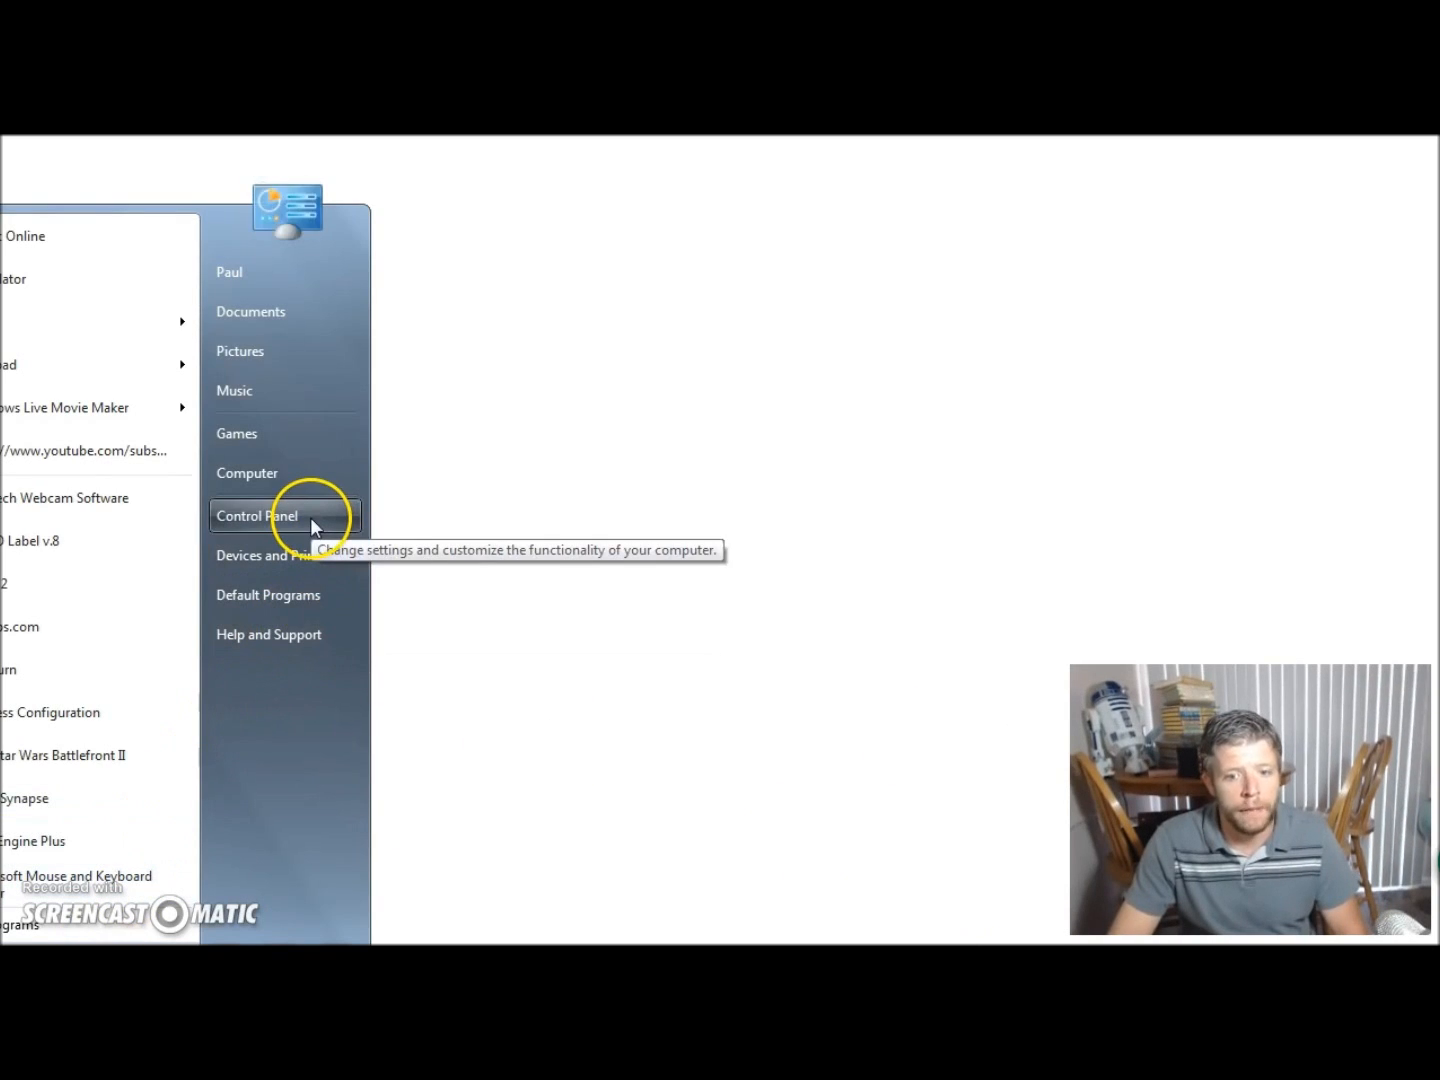
# Launch Control Panel from the Start menu
pyautogui.click(256, 516)
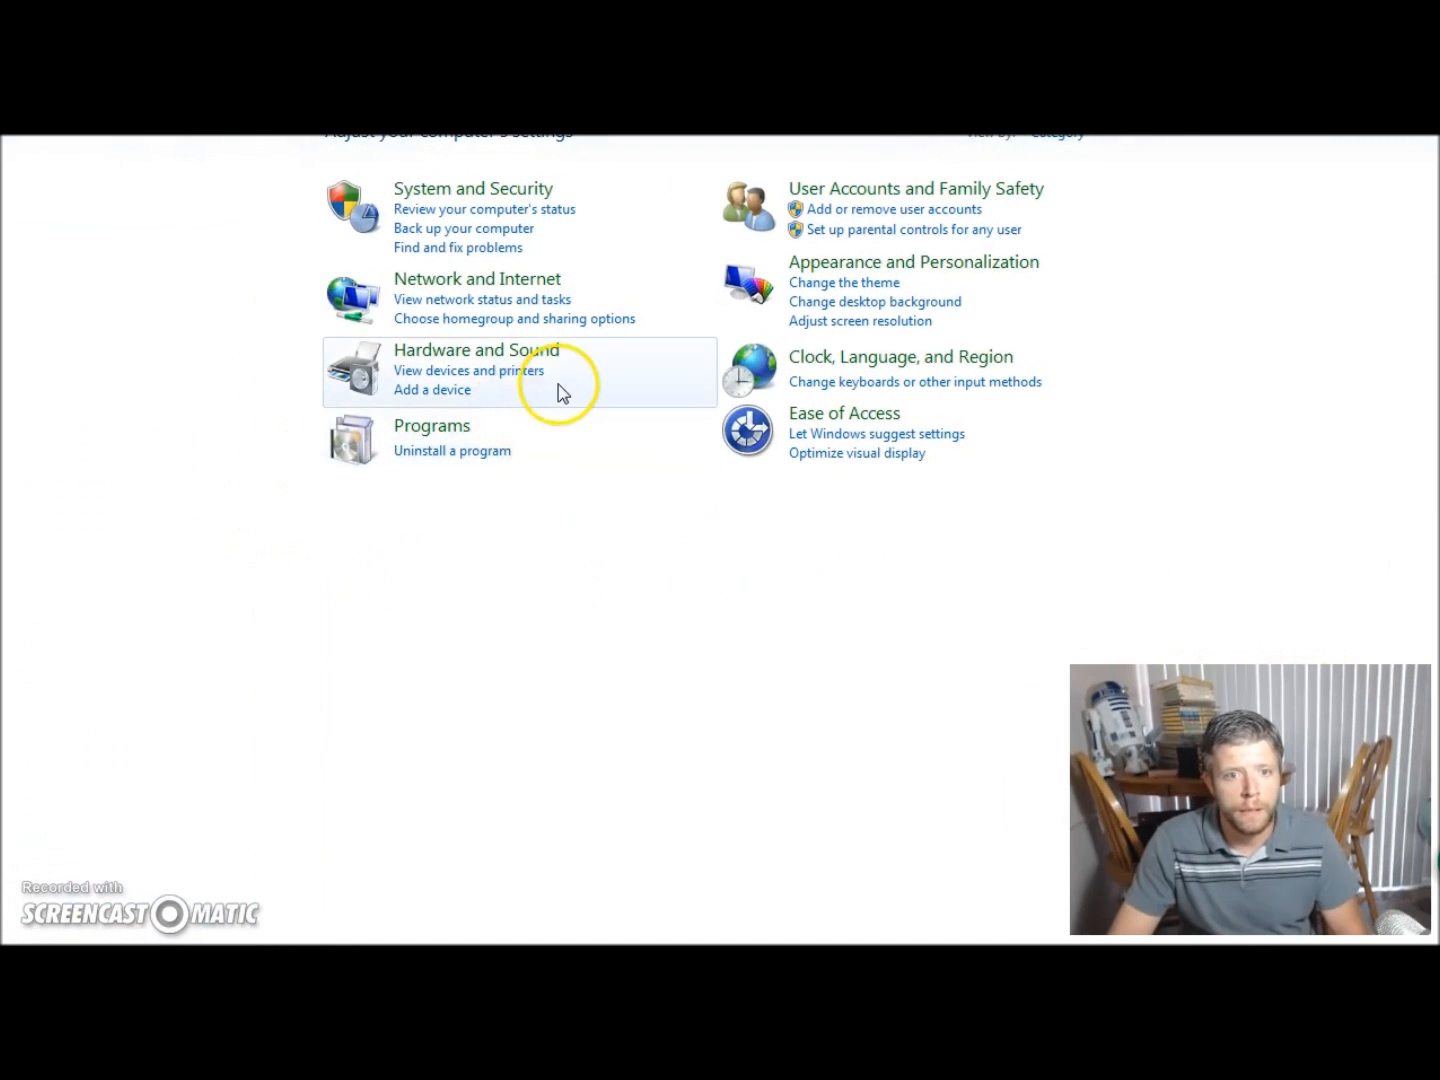
# Show the Devices and Printers list under Hardware and Sound
pyautogui.click(476, 350)
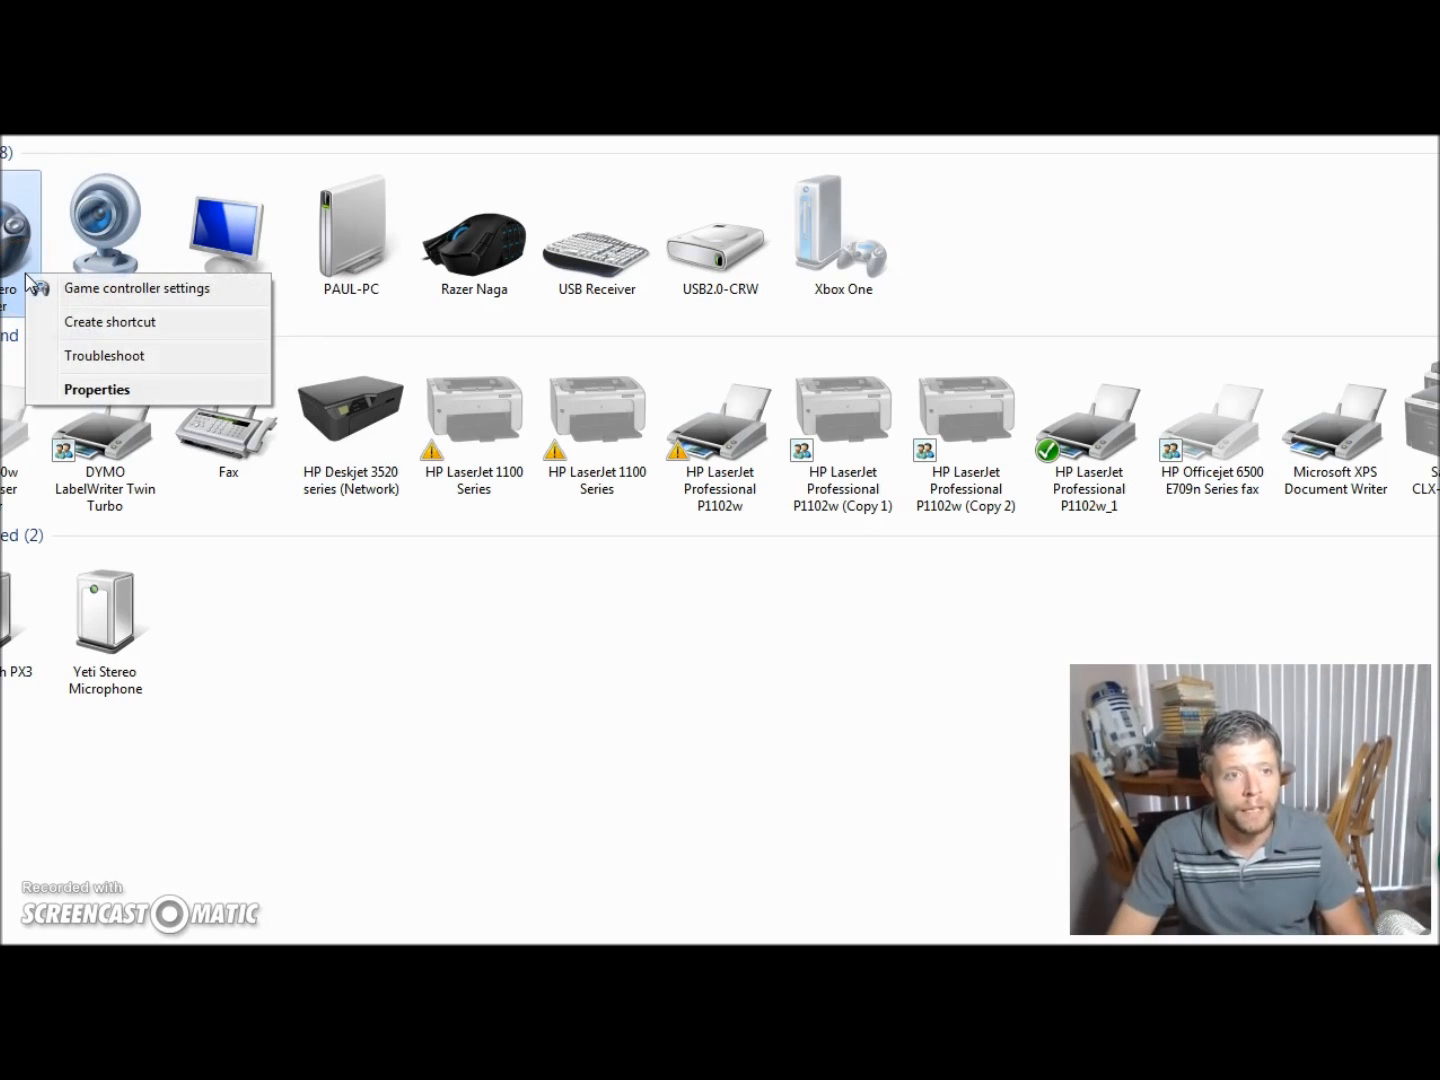
pyautogui.moveTo(136, 288)
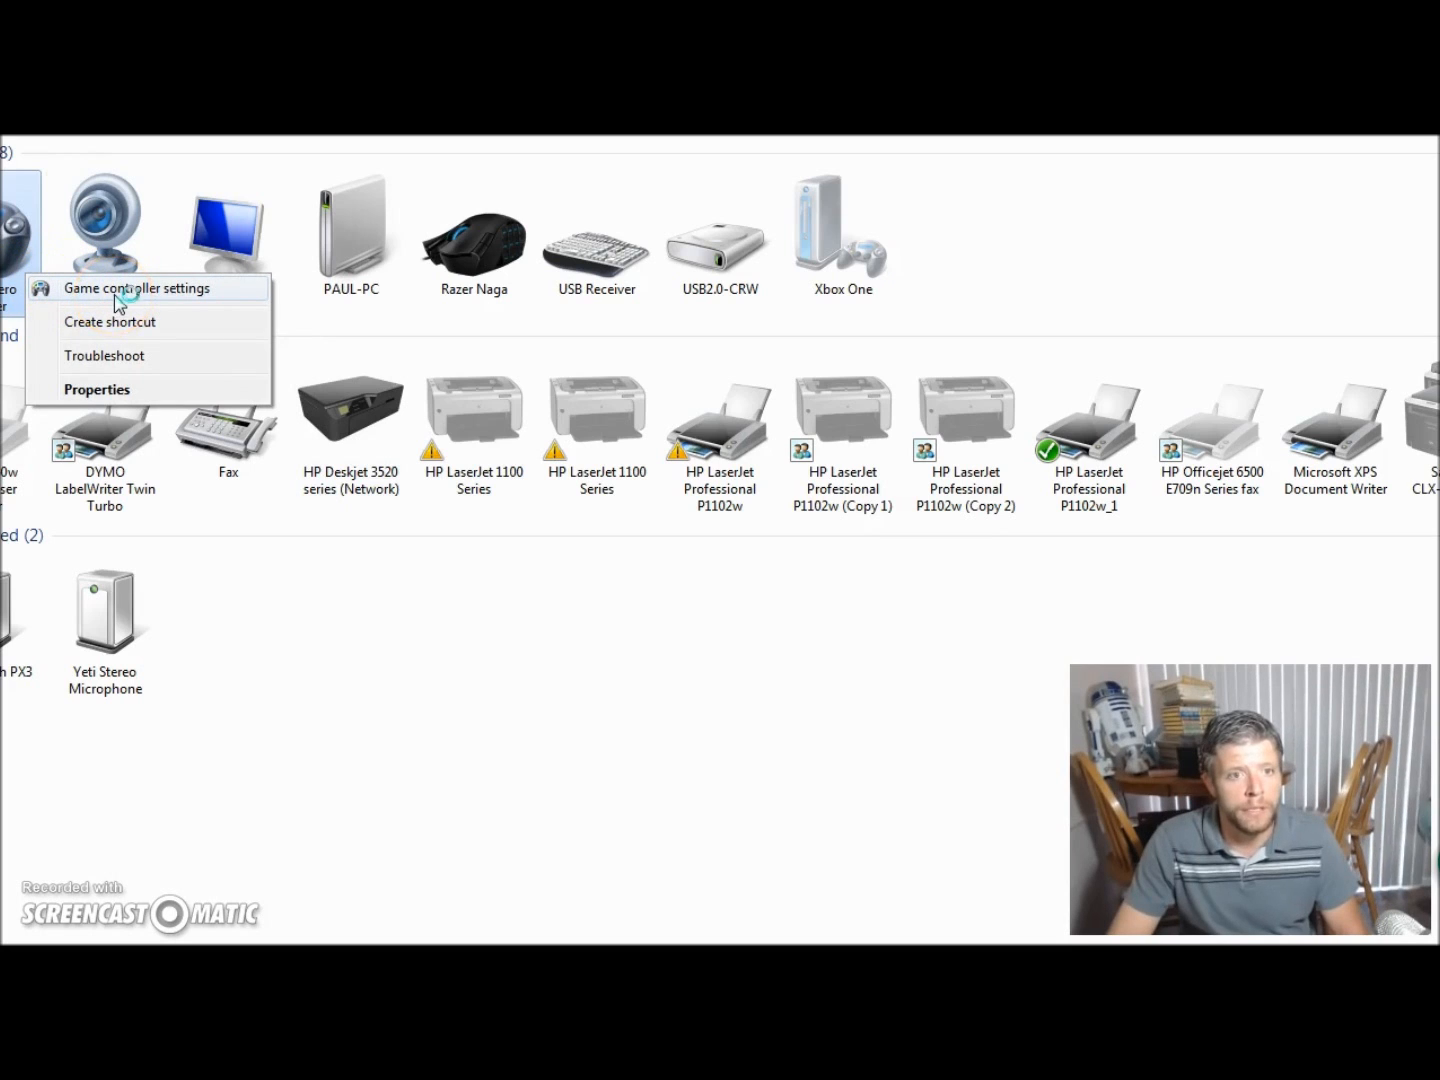
# Bring up the Guitar Hero X-plorer controller's Properties from Game controller settings
pyautogui.click(136, 288)
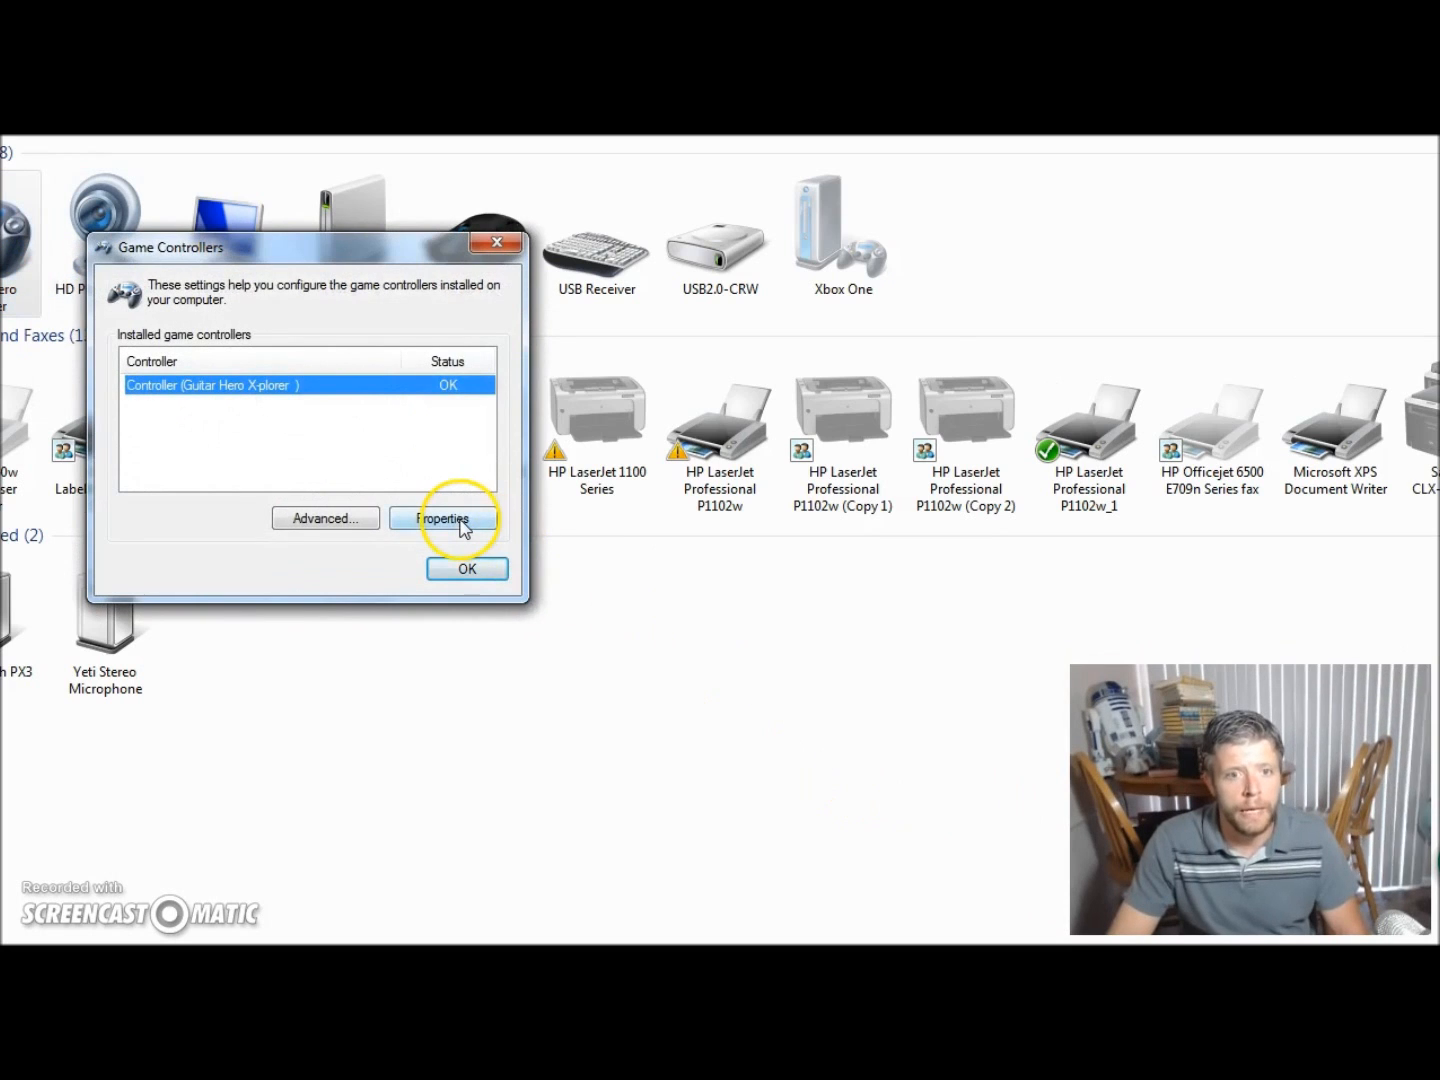
pyautogui.click(444, 518)
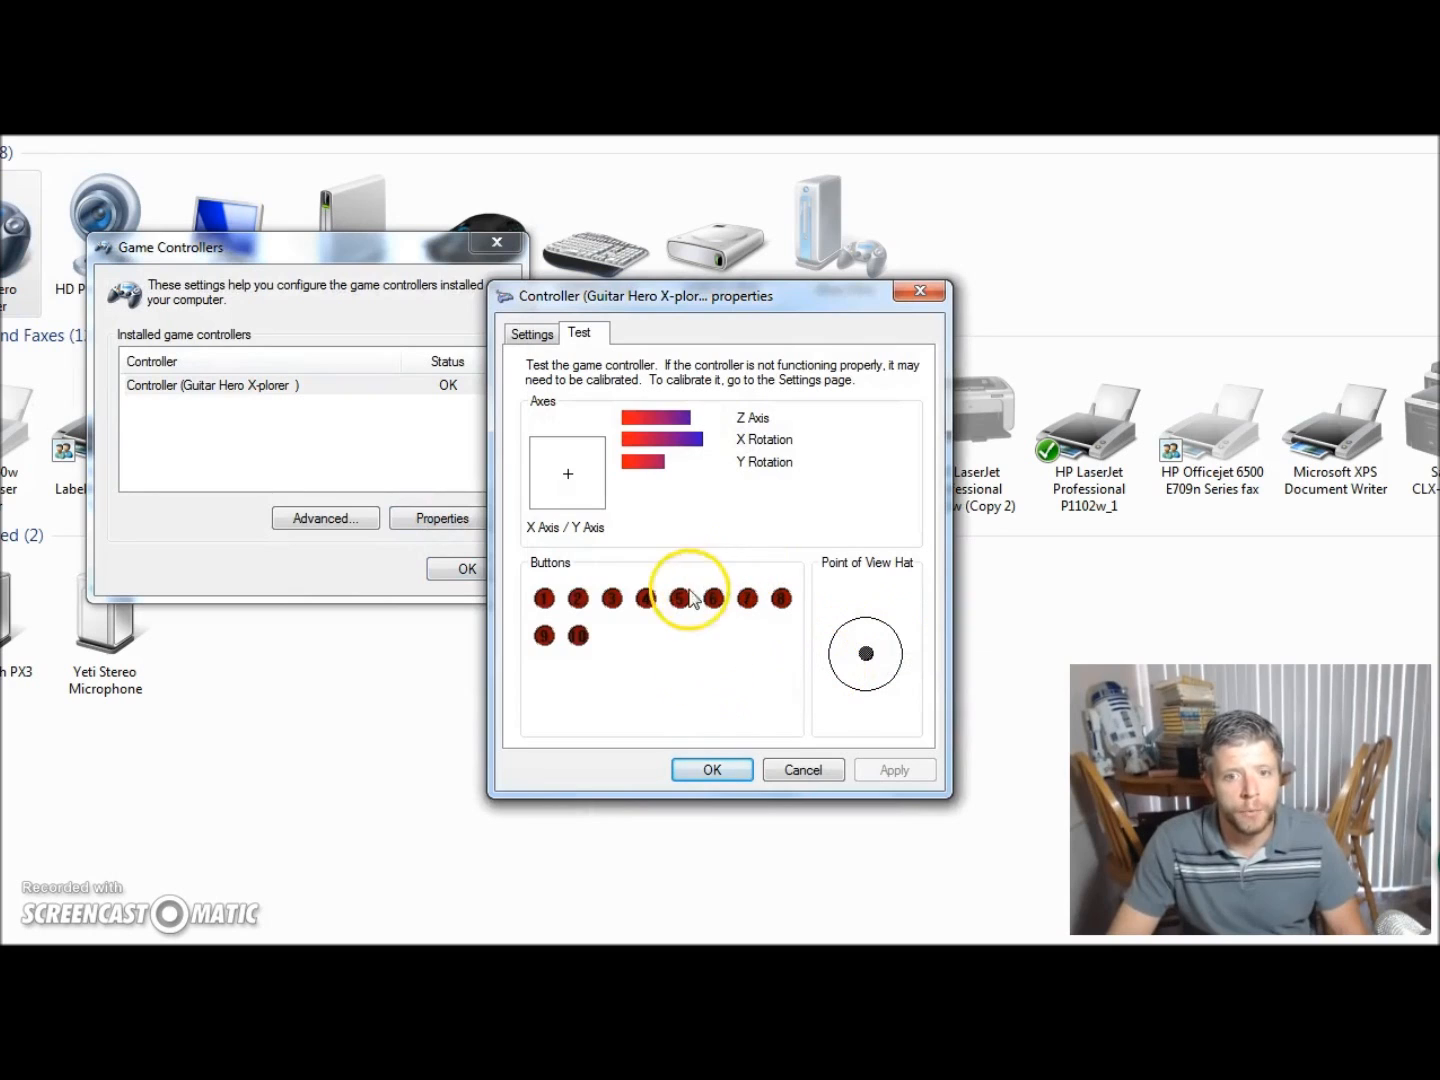
pyautogui.moveTo(556, 464)
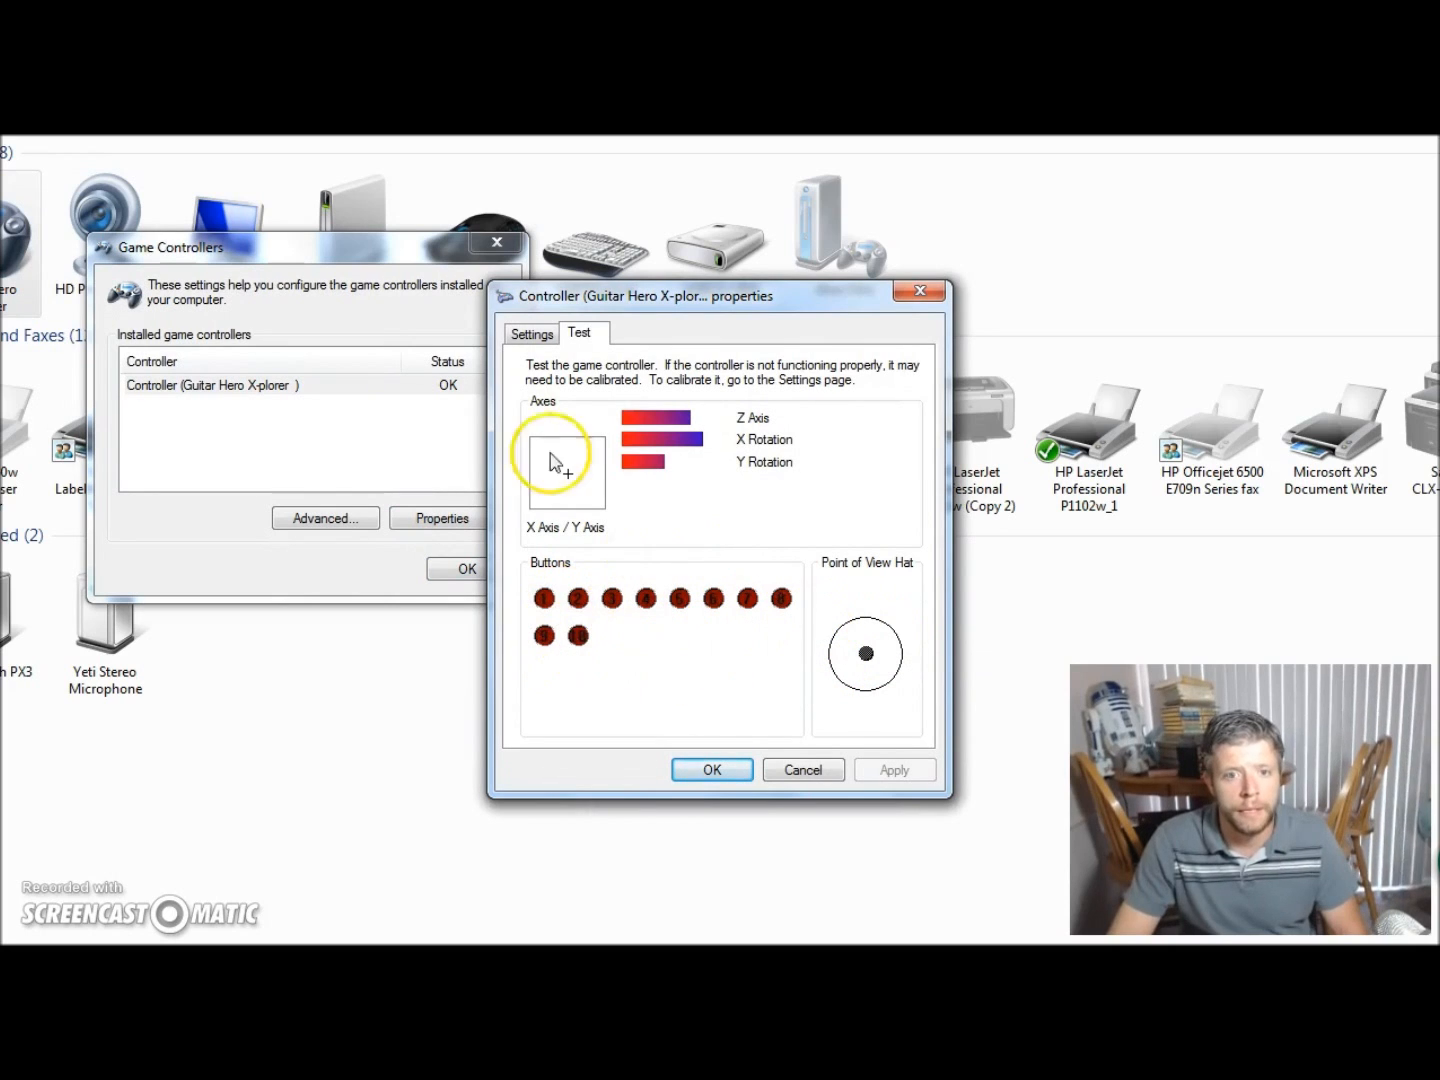
pyautogui.moveTo(610, 460)
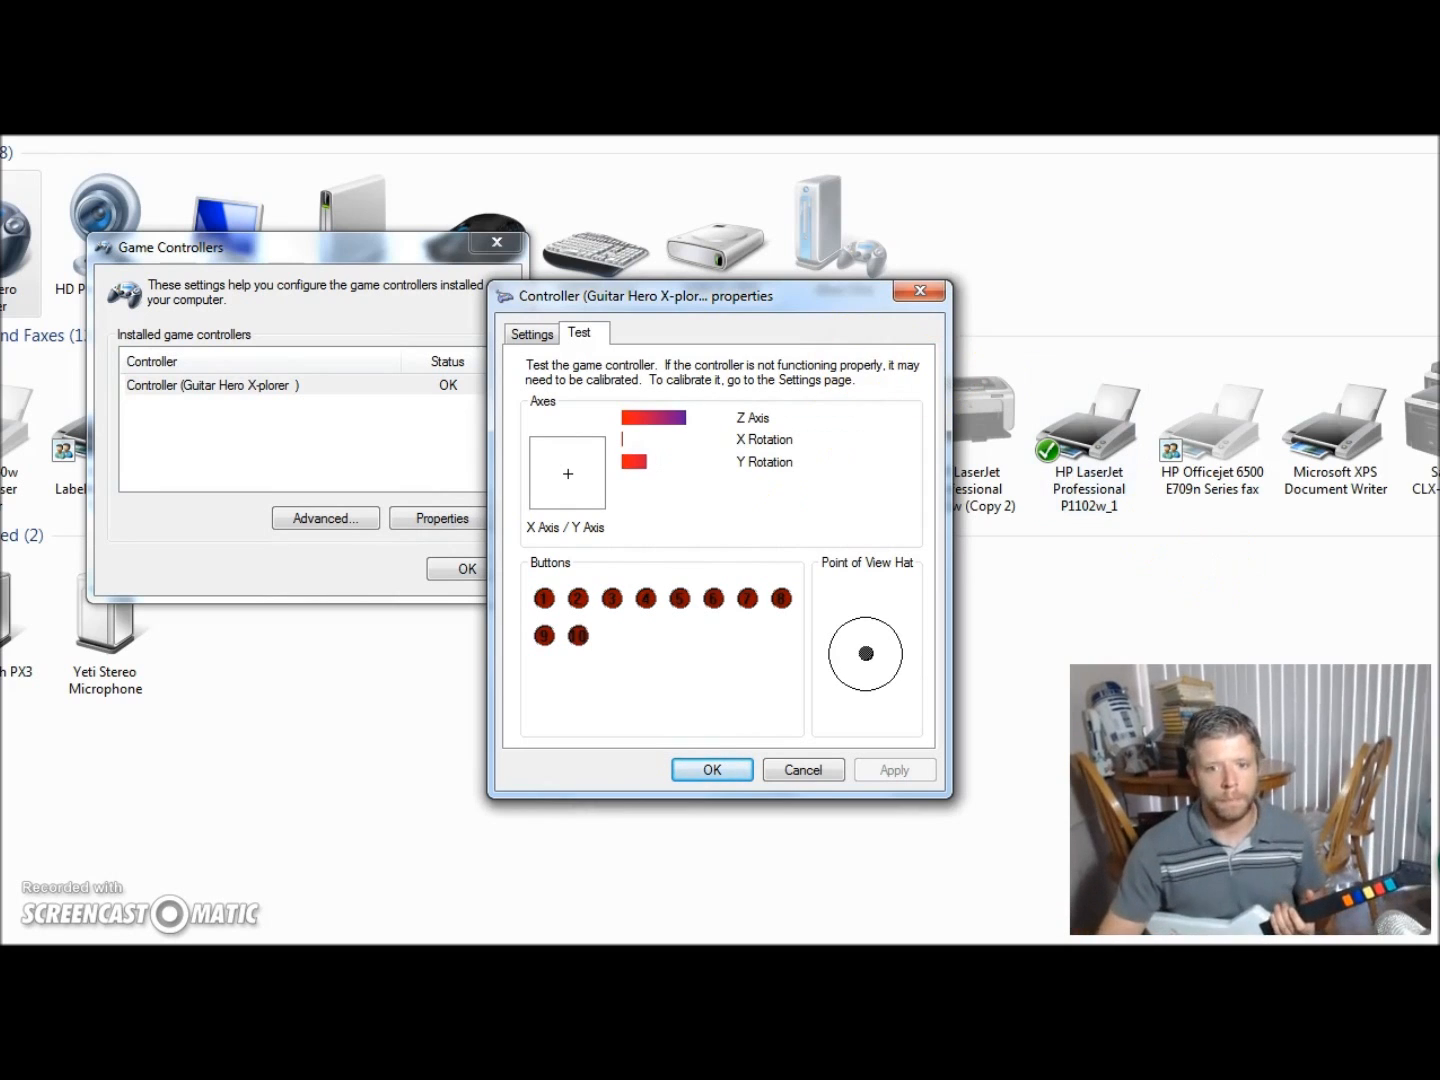
# Dismiss the controller Properties and Game Controllers dialogs with OK
pyautogui.click(712, 768)
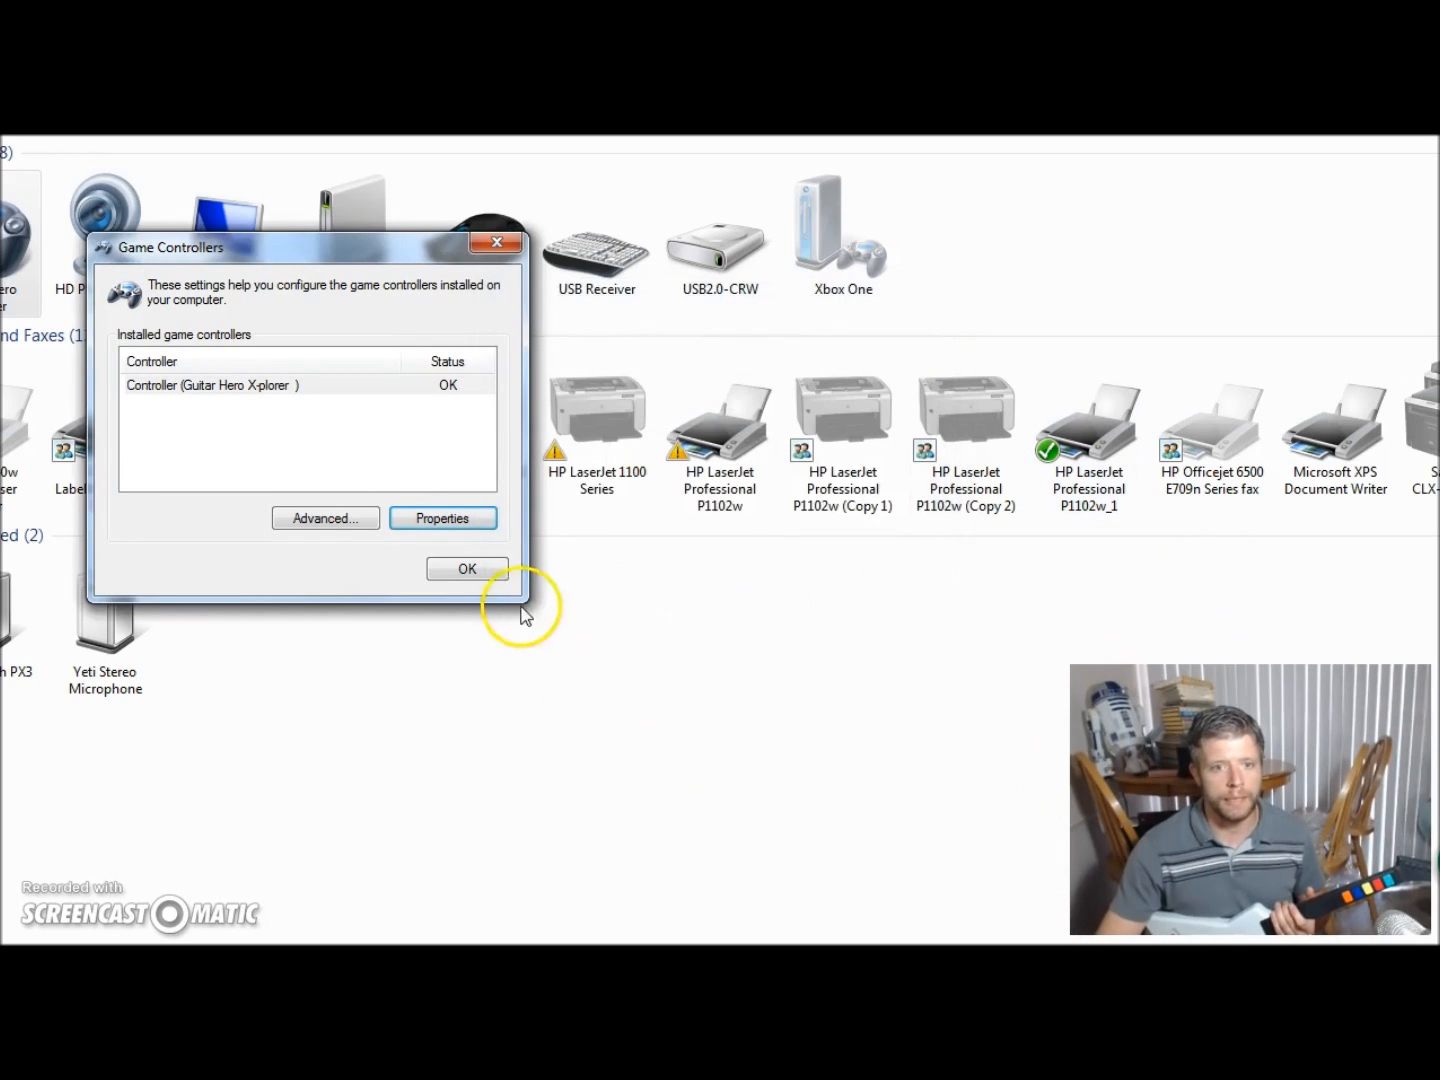
pyautogui.click(466, 568)
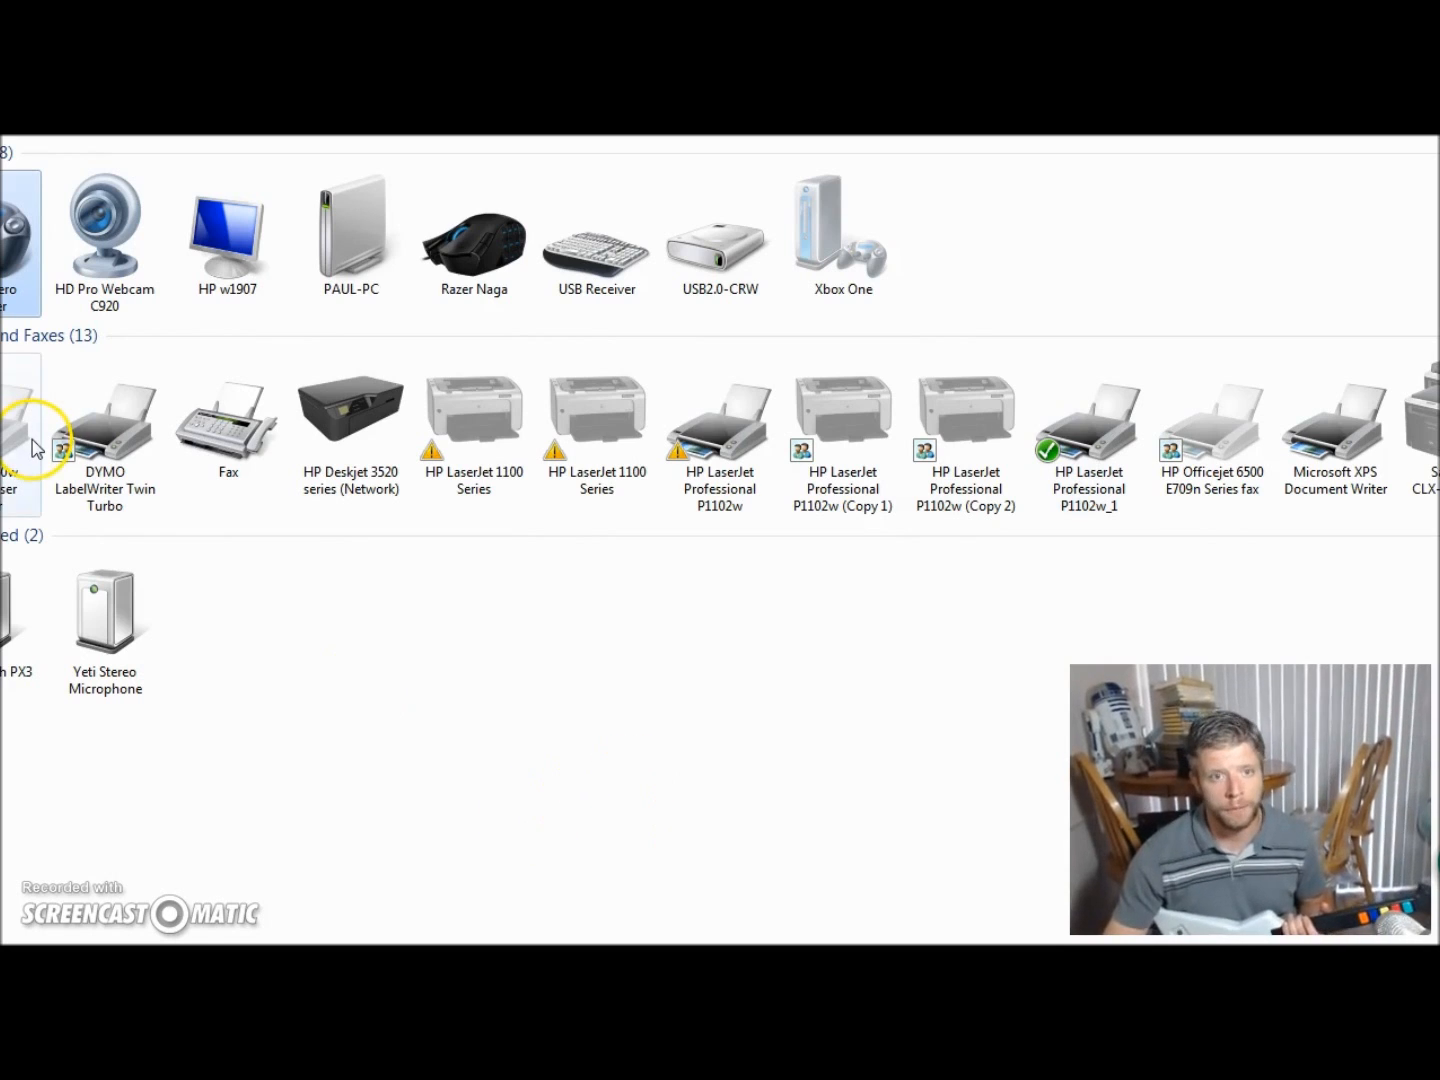
pyautogui.moveTo(316, 376)
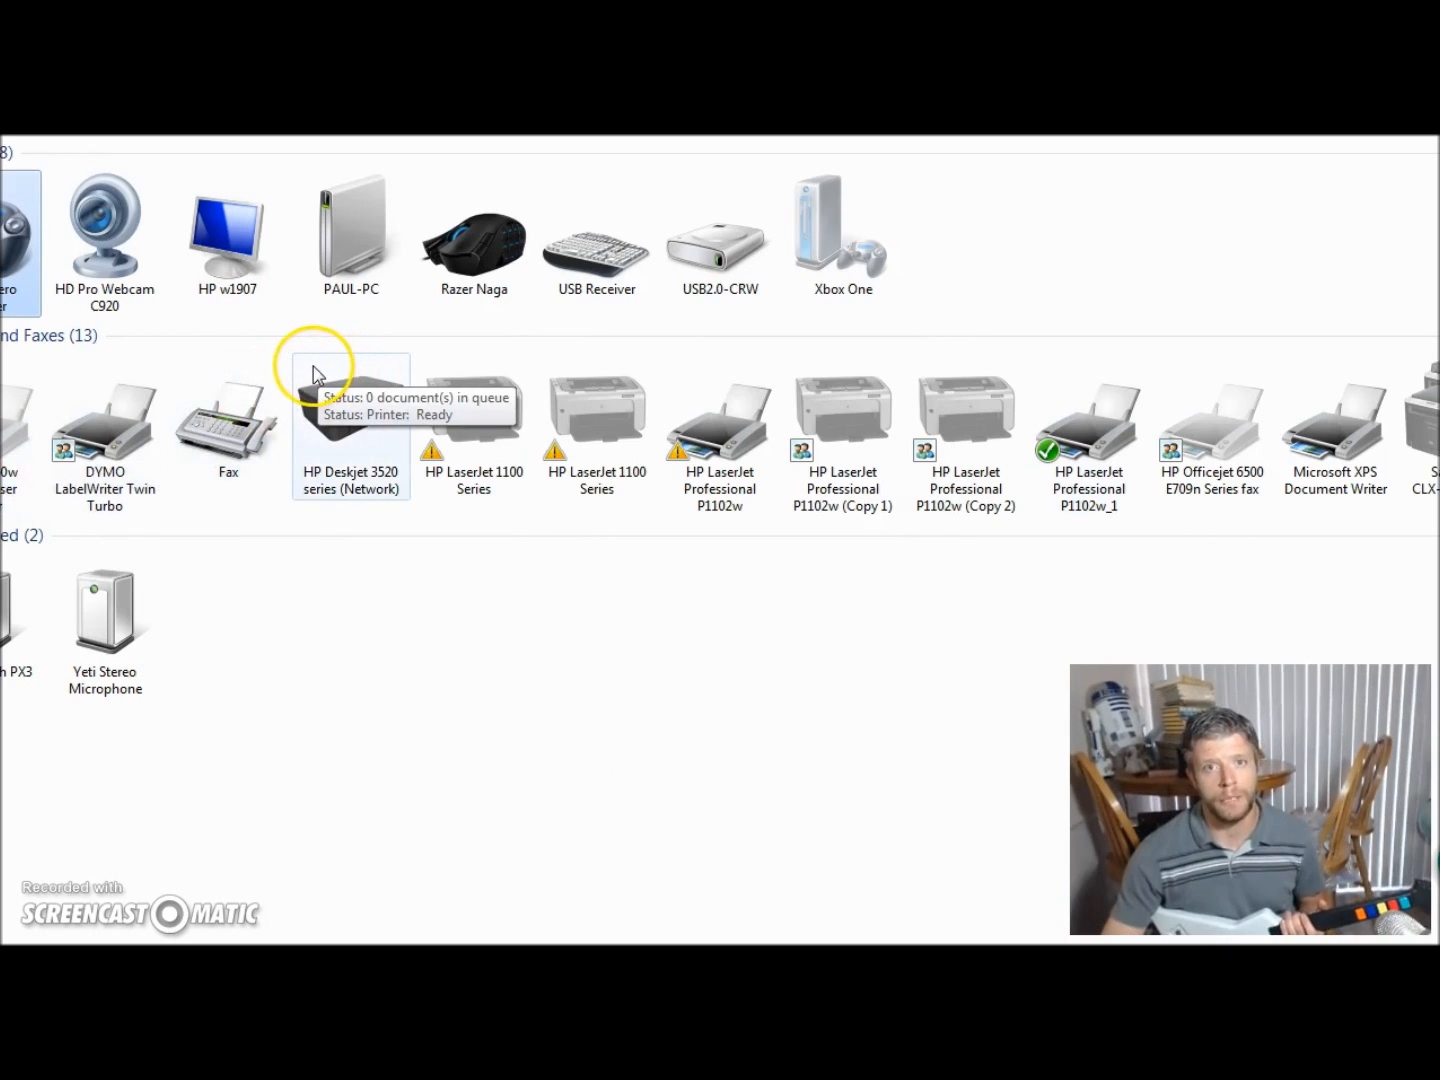